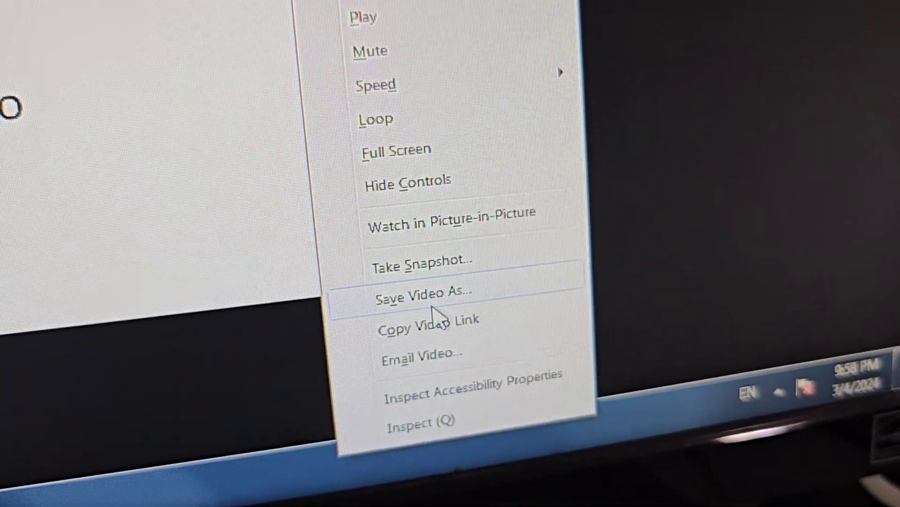
Step: Choose Save Video As… from the video's context menu to start saving it as MP4
left_click(423, 293)
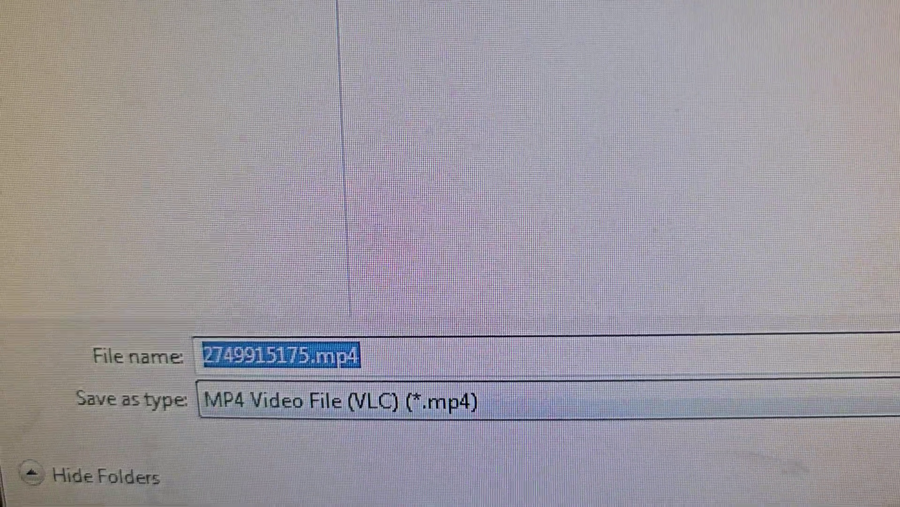